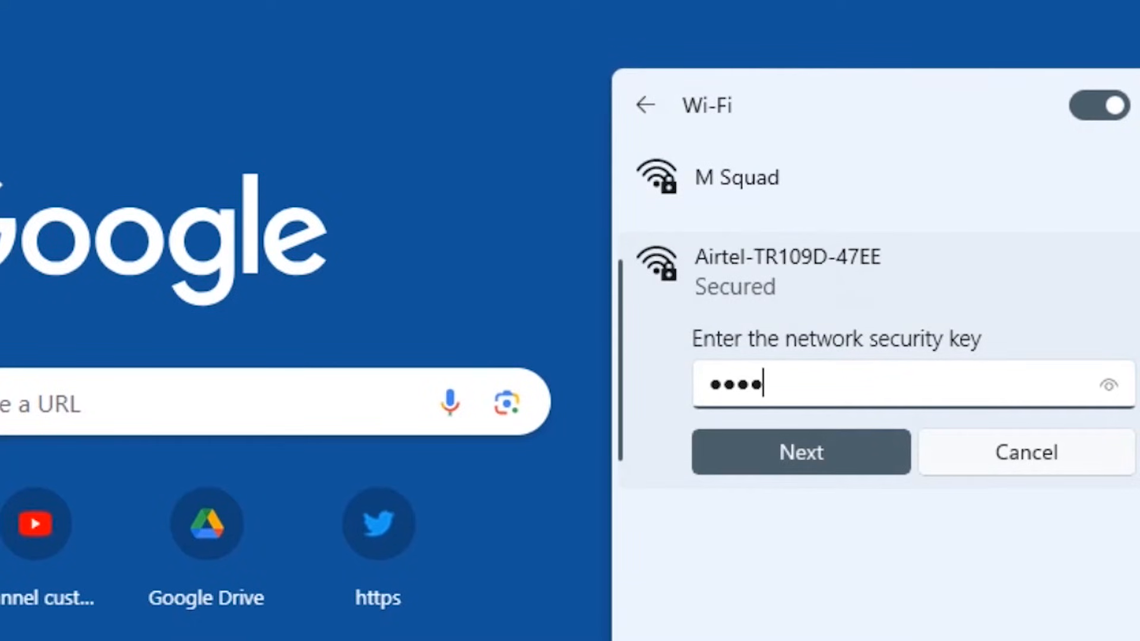
Submit the security key to join the Airtel-TR109D-47EE Wi-Fi network
{"action": "left_click", "coordinate": [800, 452]}
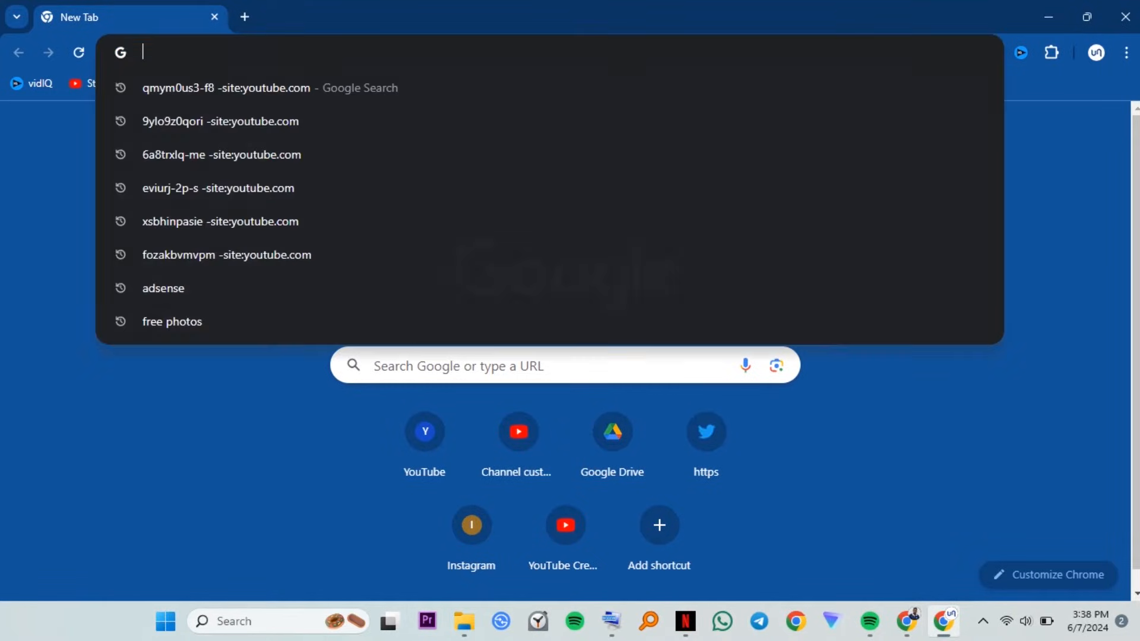
Enter 192.168.1.1 in Chrome's address bar to reach the router login page
{"action": "type", "text": "192.168.1.1"}
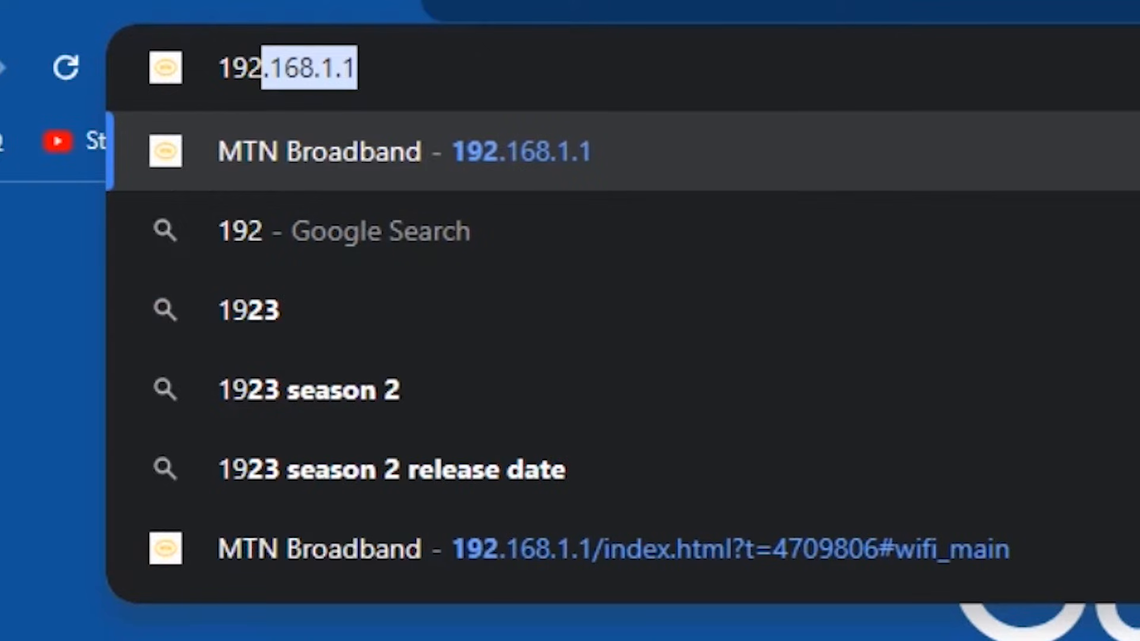
{"action": "type", "text": "19216"}
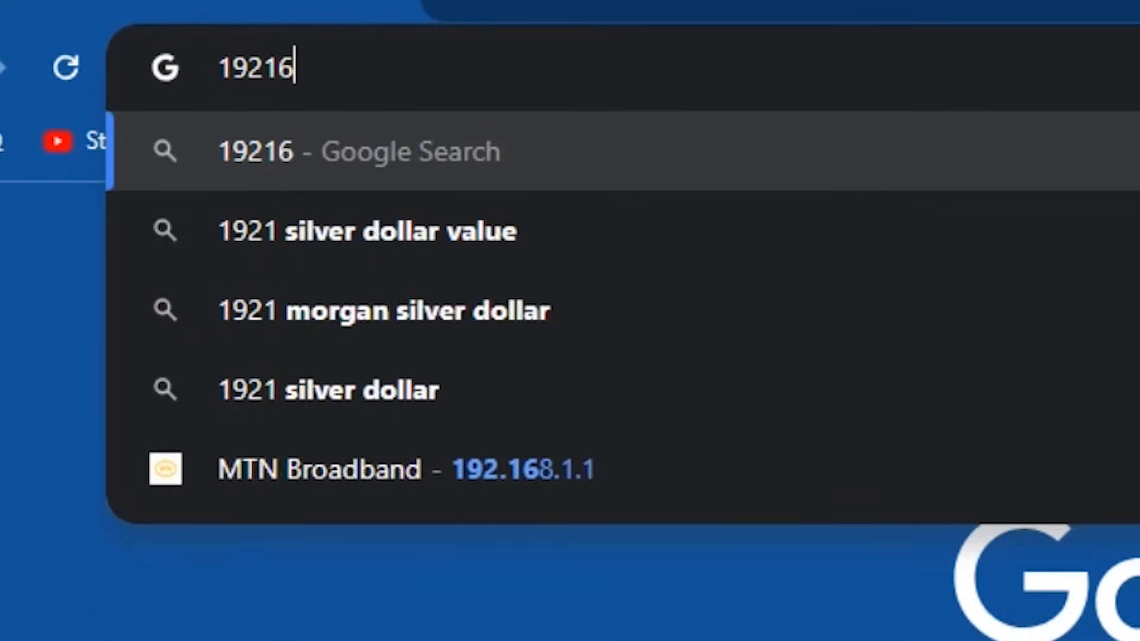
{"action": "key", "text": "Backspace"}
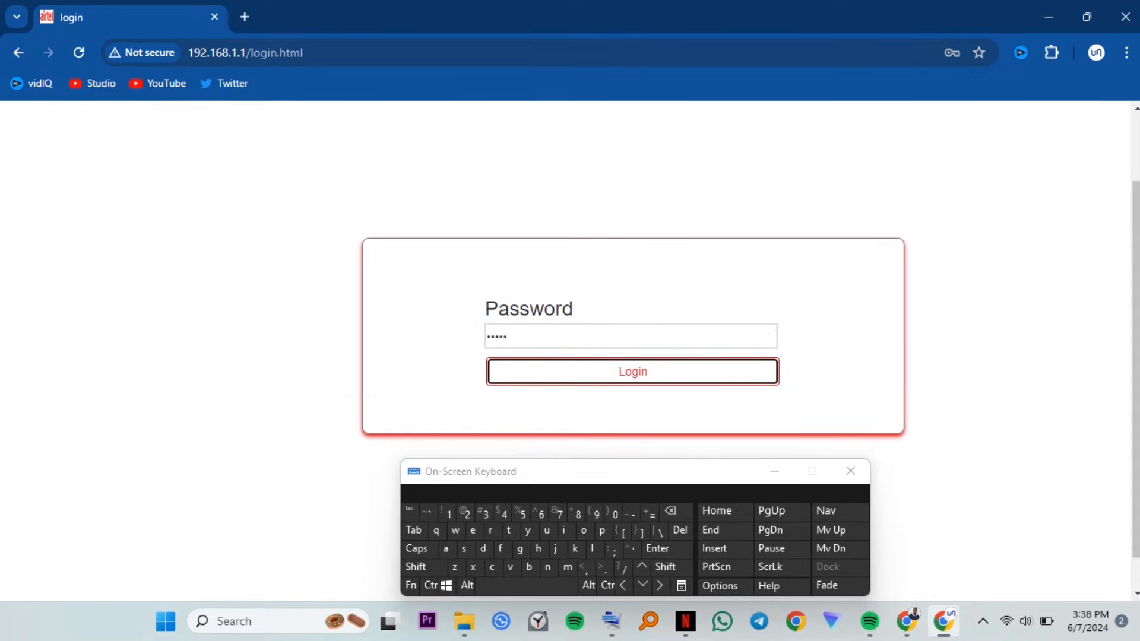
Log in to the router admin, dismiss the on-screen keyboard, and view Device Settings
{"action": "left_click", "coordinate": [632, 372]}
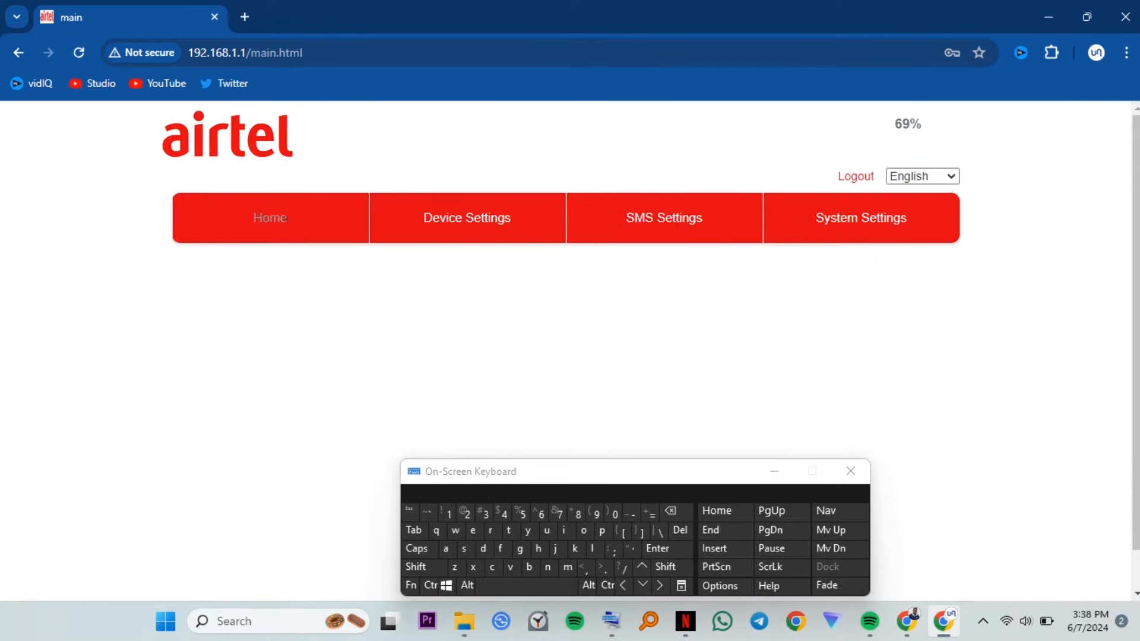
{"action": "left_click", "coordinate": [269, 217]}
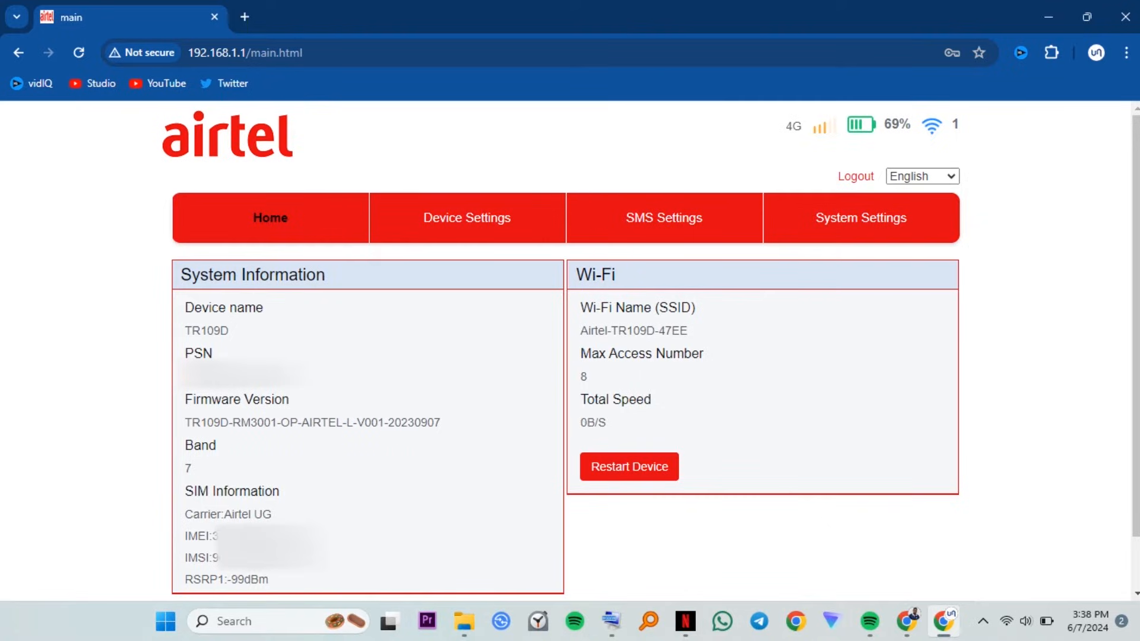
{"action": "left_click", "coordinate": [467, 217]}
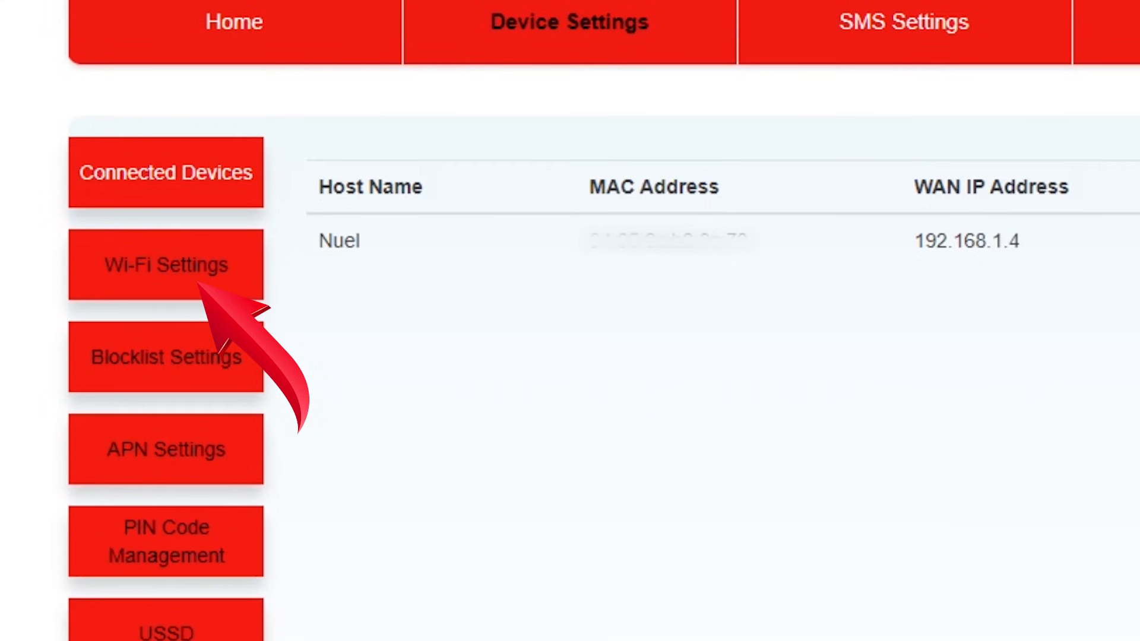
Change the Wi-Fi SSID to mywifi with a new password and apply it
{"action": "left_click", "coordinate": [165, 263]}
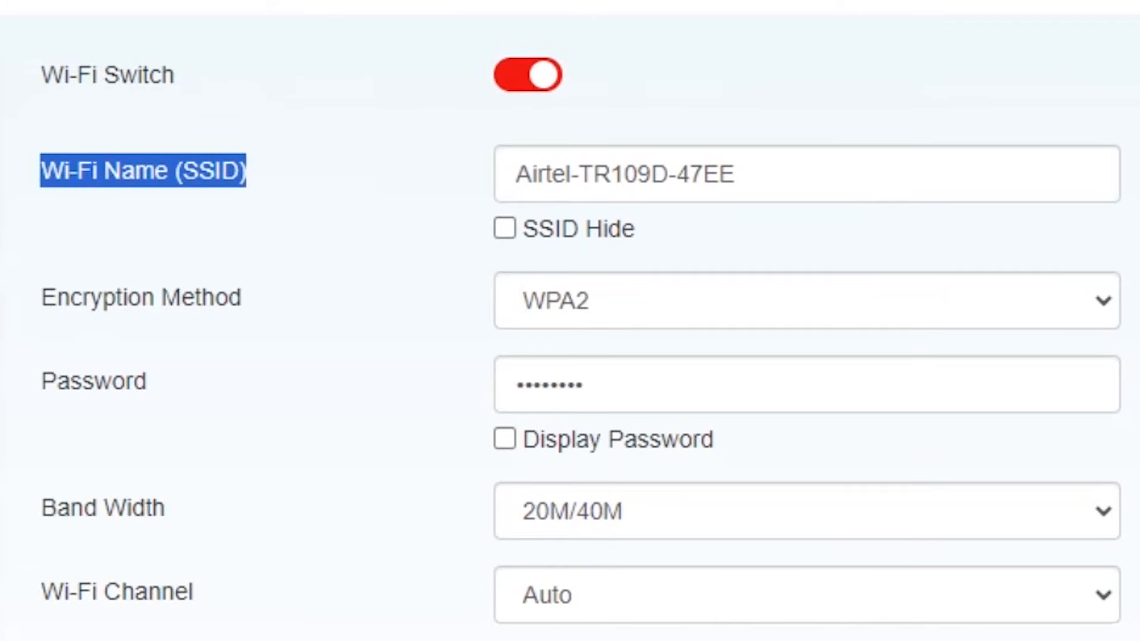
{"action": "type", "text": "Air"}
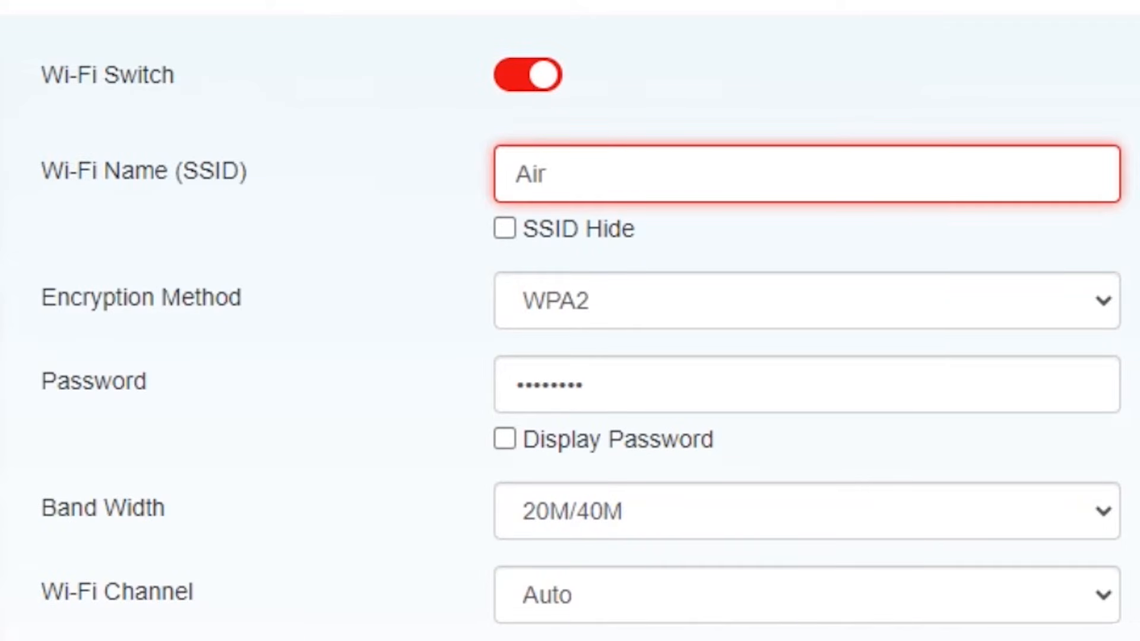
{"action": "type", "text": "mywifi"}
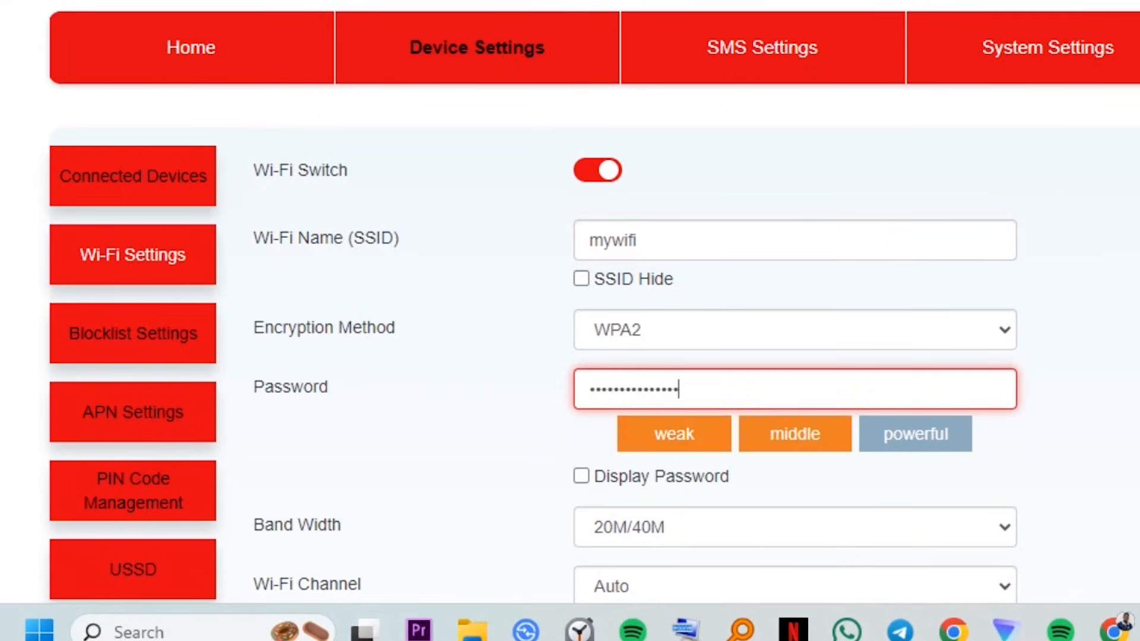
{"action": "scroll", "scroll_direction": "down", "scroll_amount": 3}
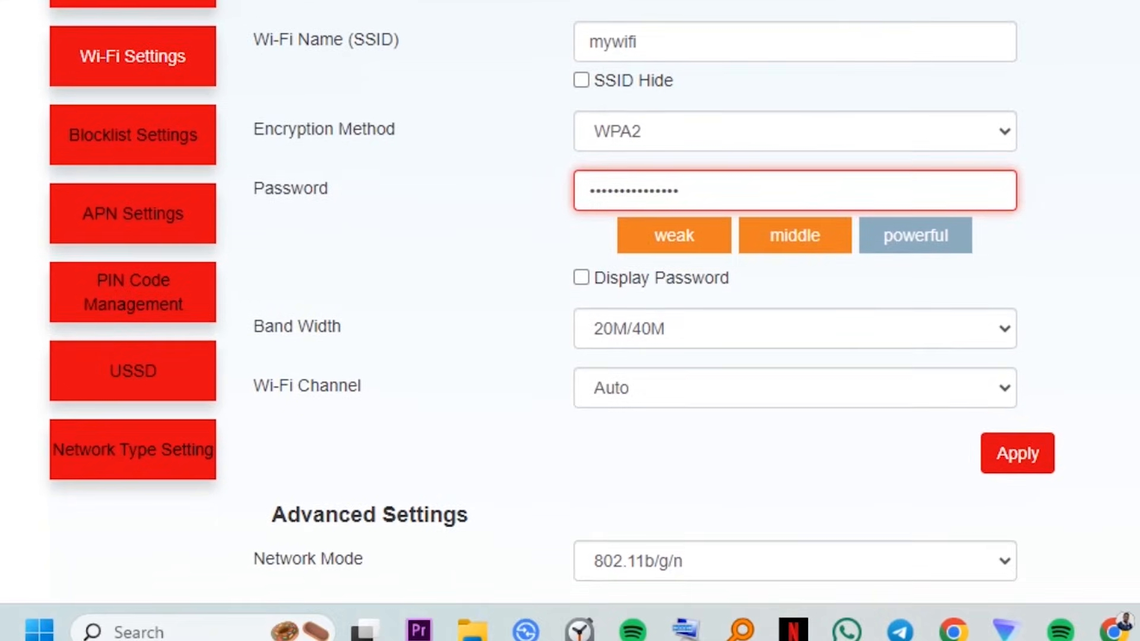
{"action": "scroll", "scroll_direction": "down", "scroll_amount": 3}
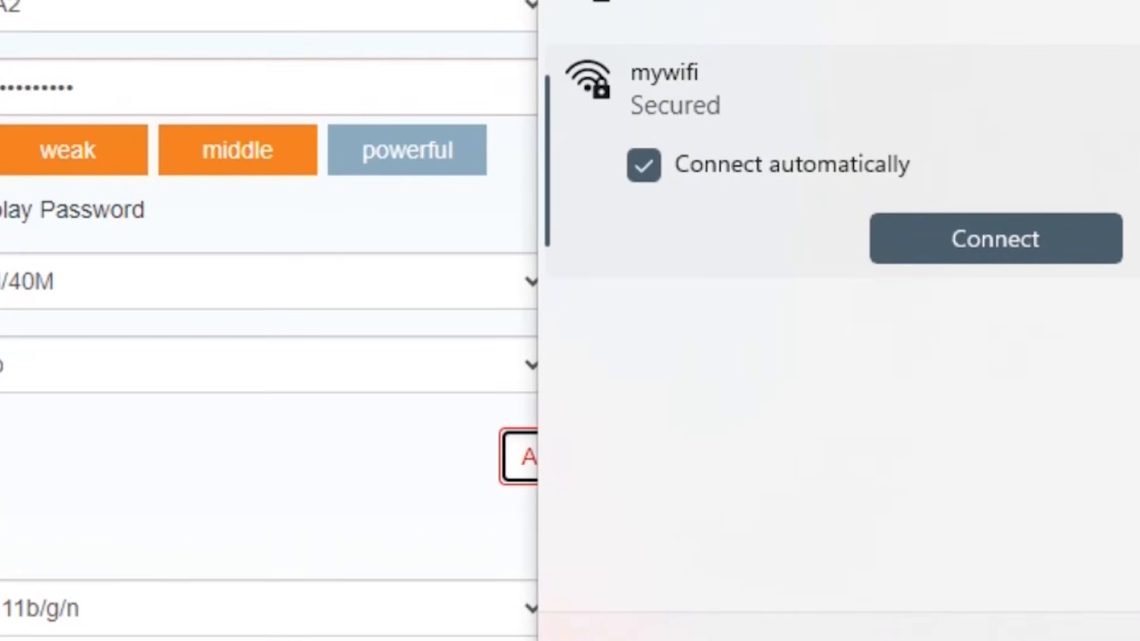
Connect the laptop to the mywifi network using the new password
{"action": "left_click", "coordinate": [994, 238]}
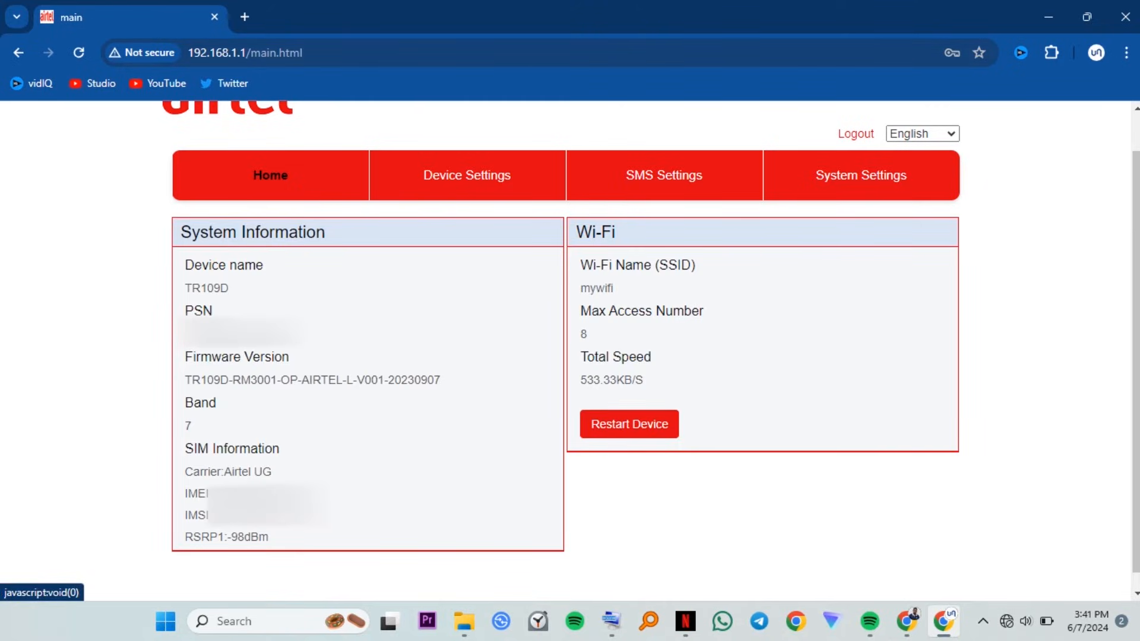
Add Emma-s-Pixel to the blocklist, confirm, and view the blocked devices list
{"action": "left_click", "coordinate": [467, 175]}
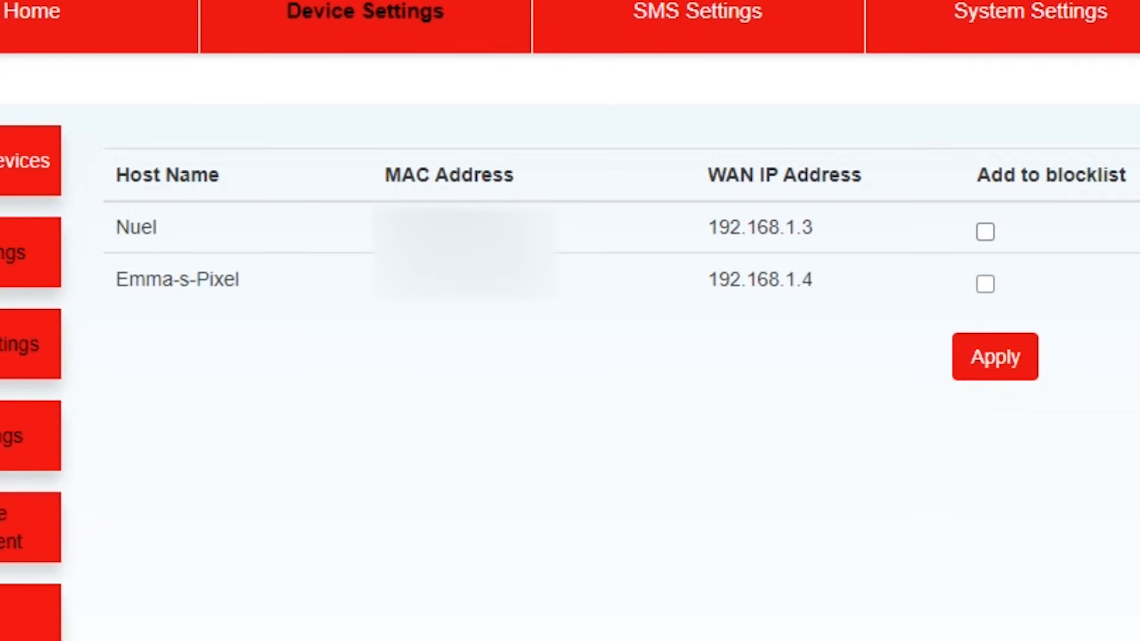
{"action": "left_click", "coordinate": [984, 284]}
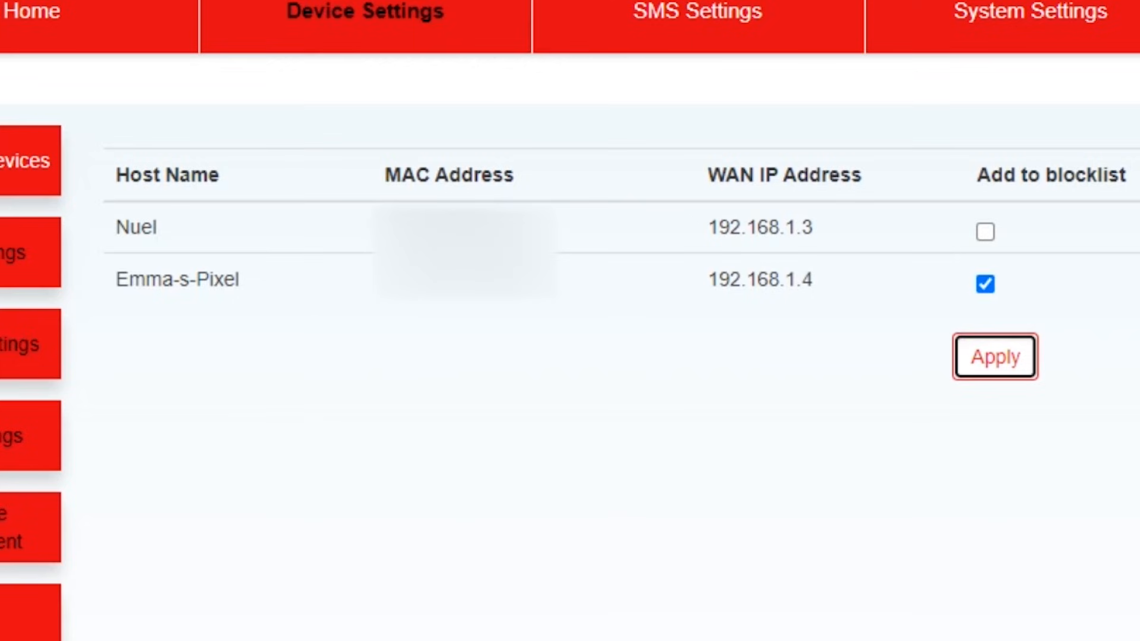
{"action": "left_click", "coordinate": [994, 356]}
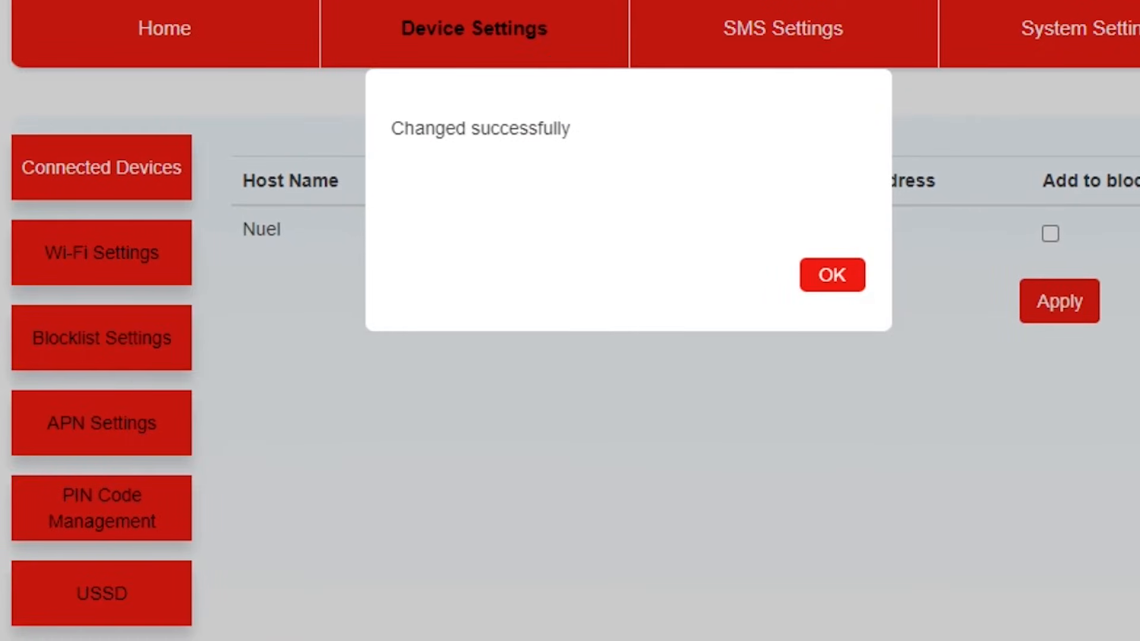
{"action": "left_click", "coordinate": [832, 275]}
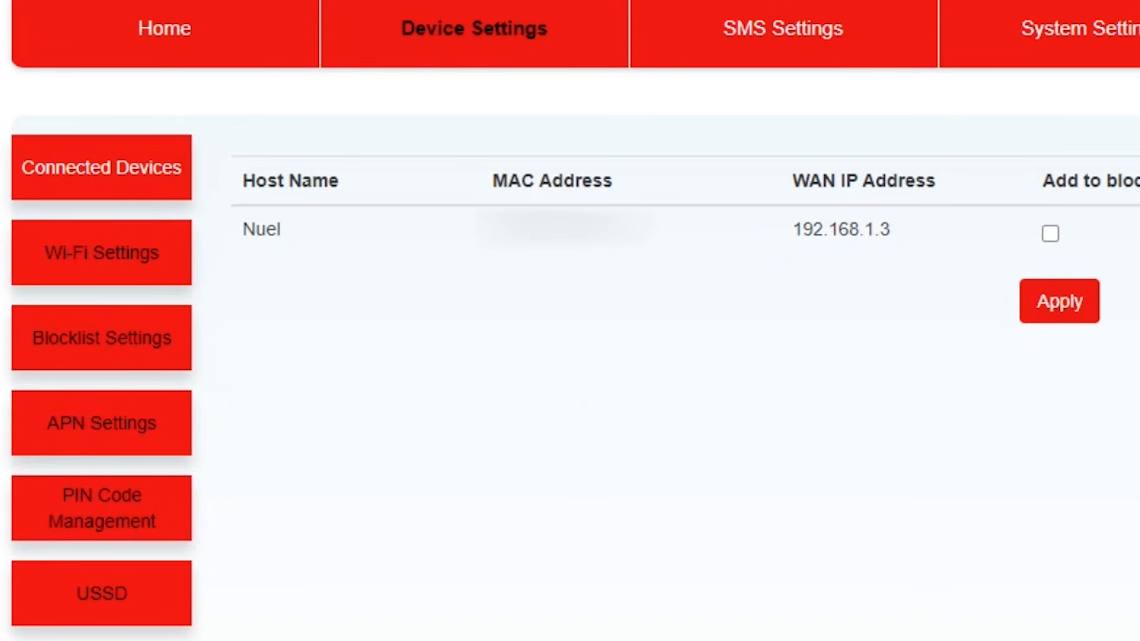
{"action": "left_click", "coordinate": [101, 338]}
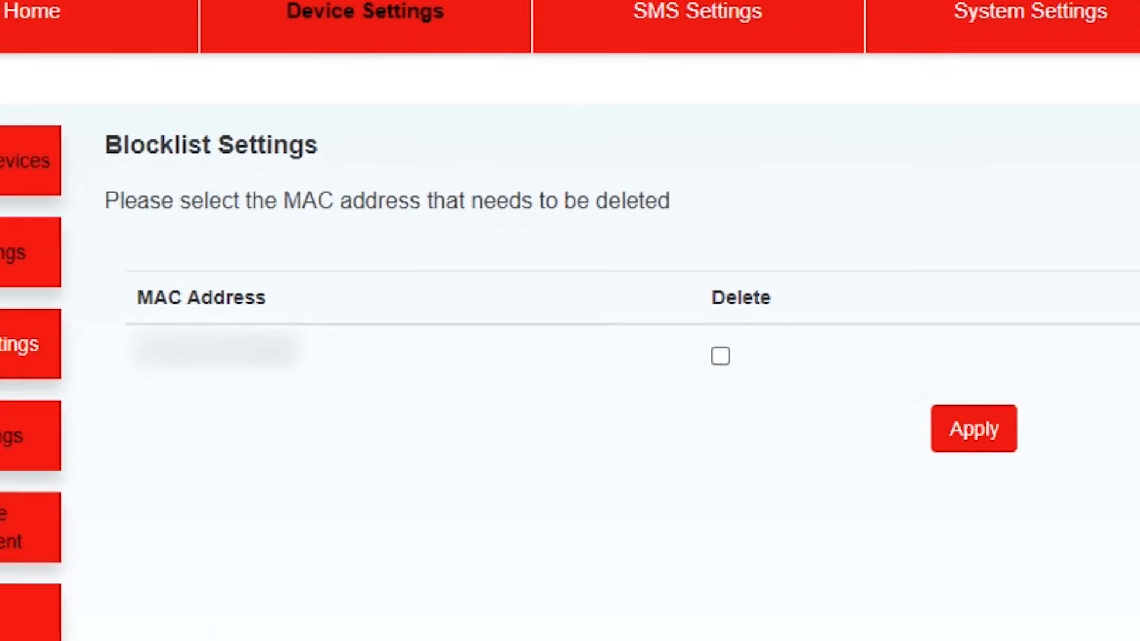
Delete the blocked MAC address from the blocklist and confirm the removal
{"action": "left_click", "coordinate": [720, 357]}
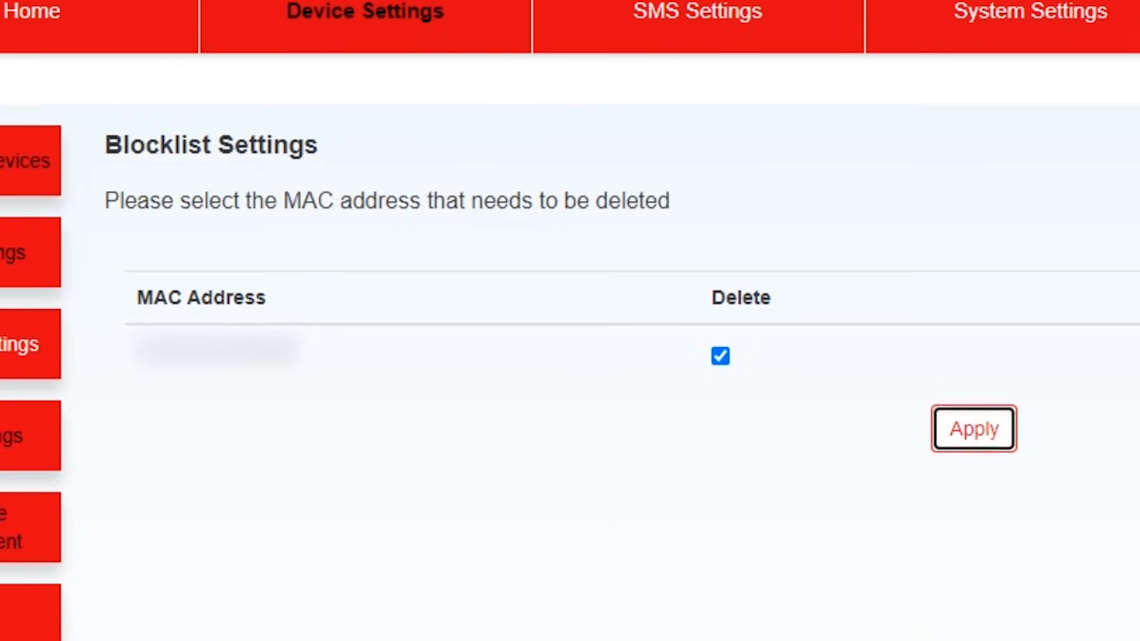
{"action": "left_click", "coordinate": [973, 429]}
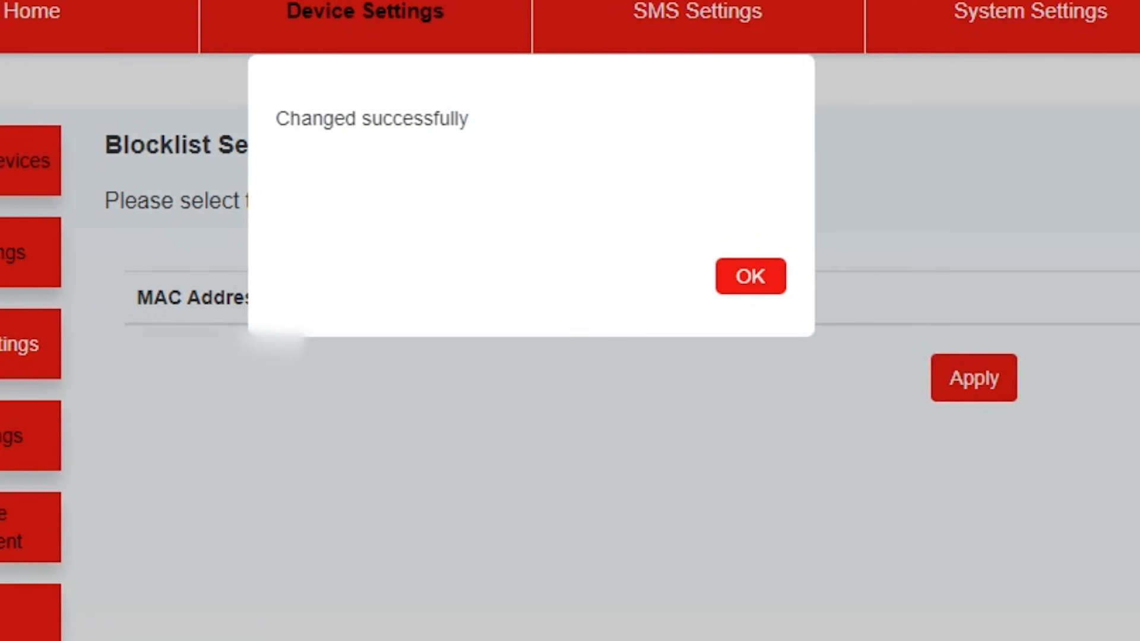
{"action": "left_click", "coordinate": [749, 277]}
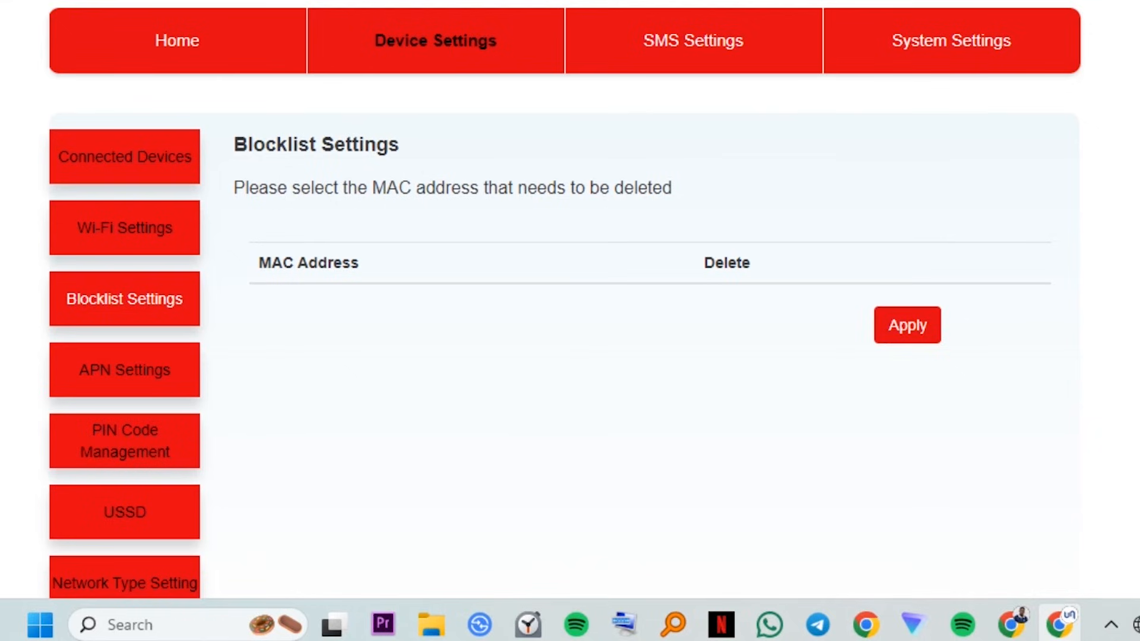
{"action": "left_click", "coordinate": [124, 512]}
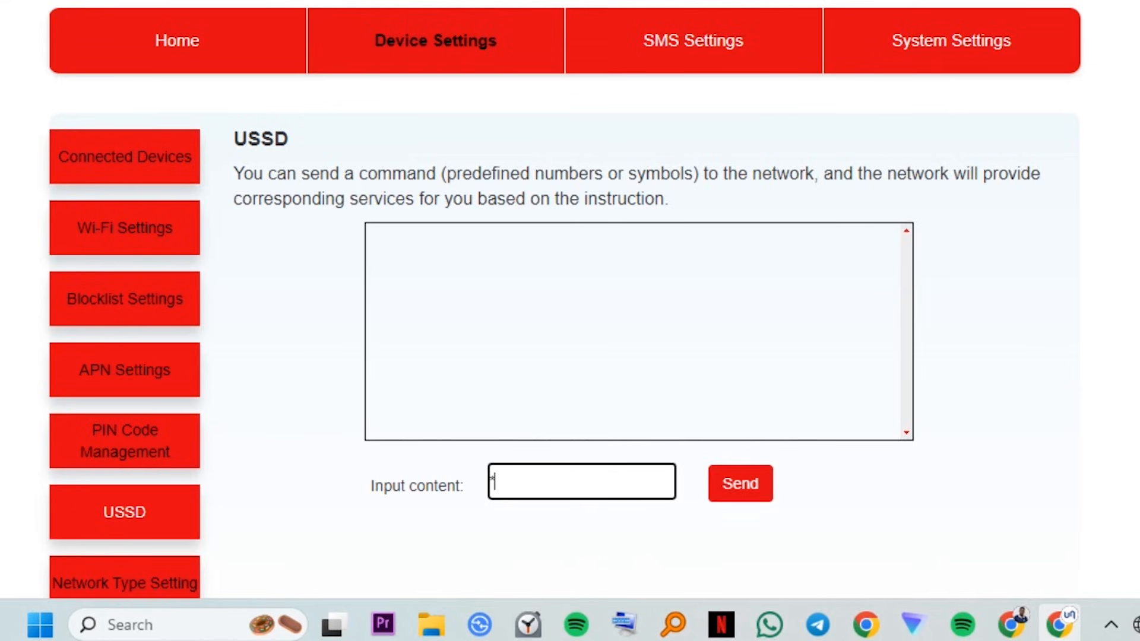
Send USSD code *131# and then view the empty SMS inbox
{"action": "type", "text": "*131"}
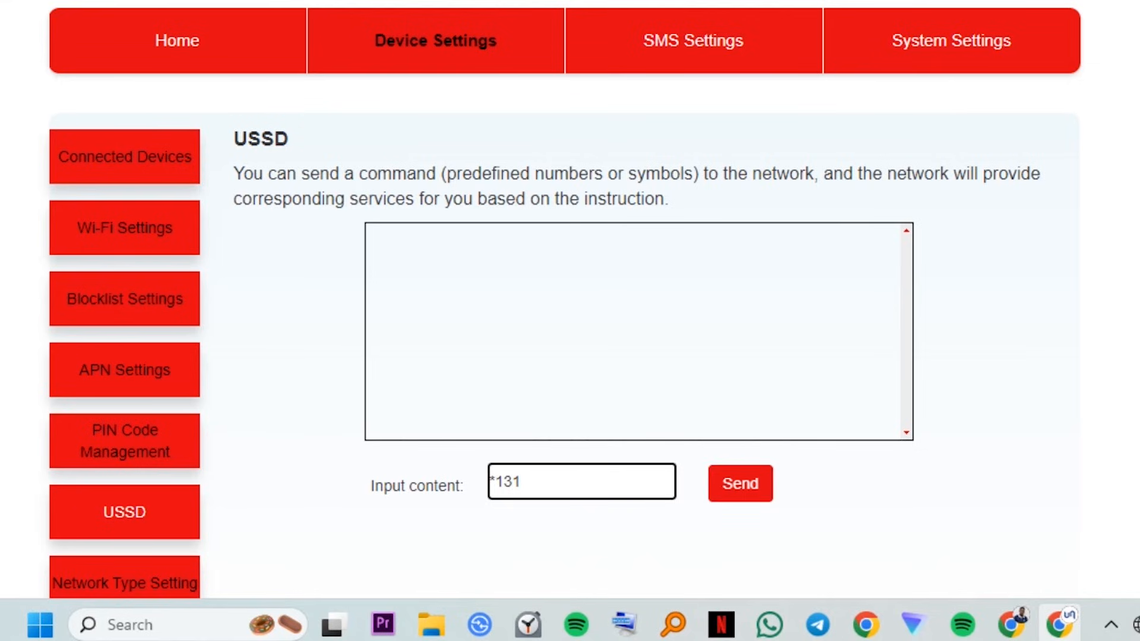
{"action": "type", "text": "#"}
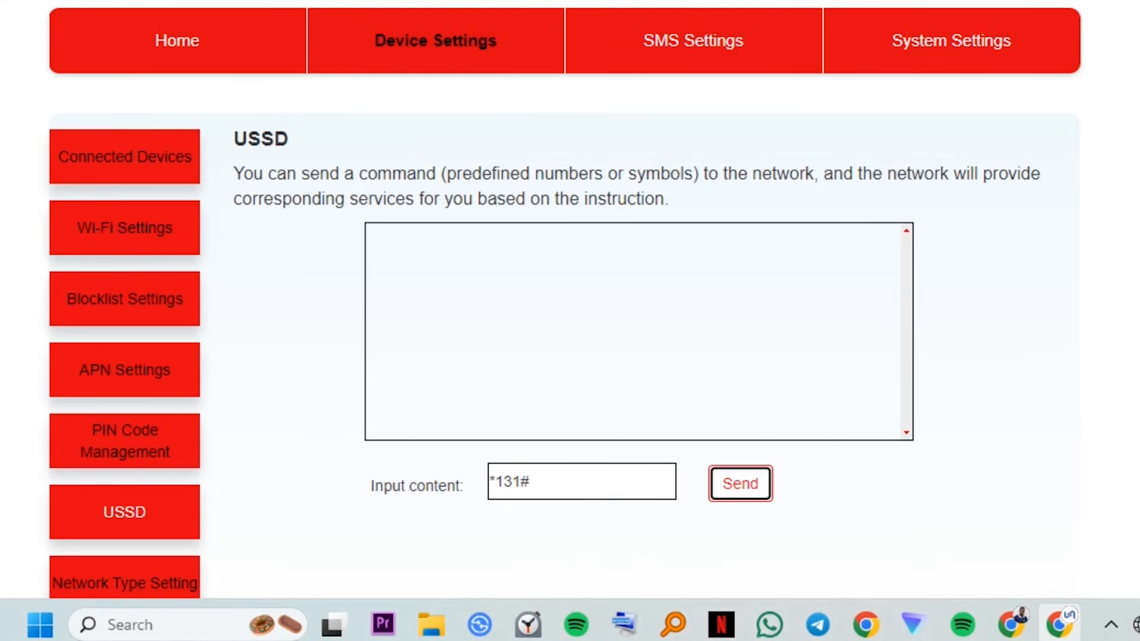
{"action": "left_click", "coordinate": [739, 484]}
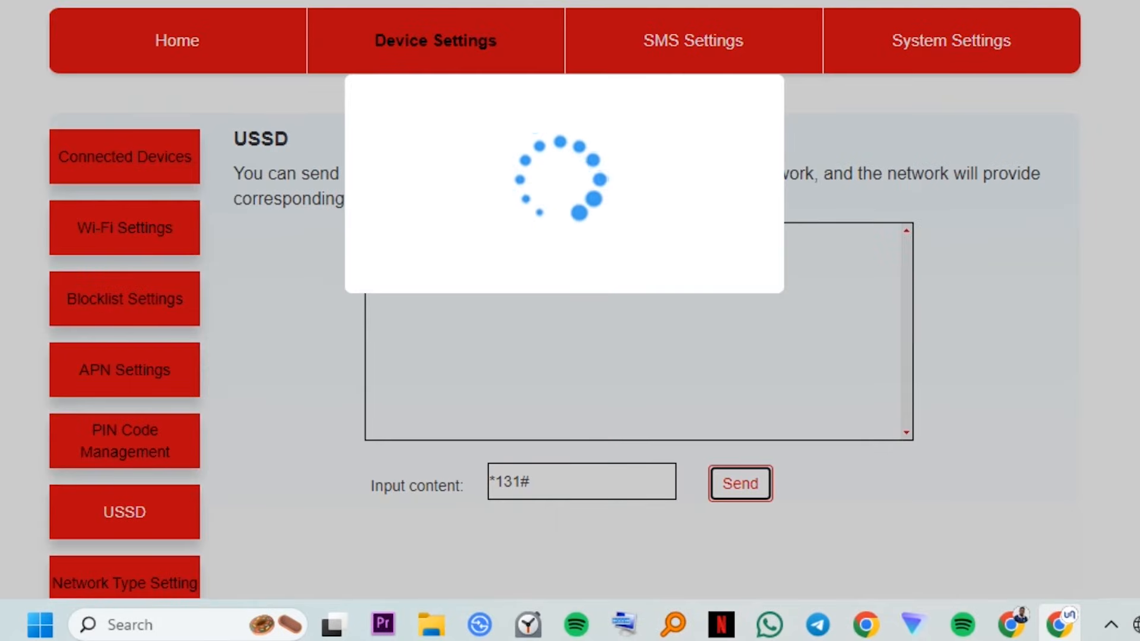
{"action": "left_click", "coordinate": [691, 40]}
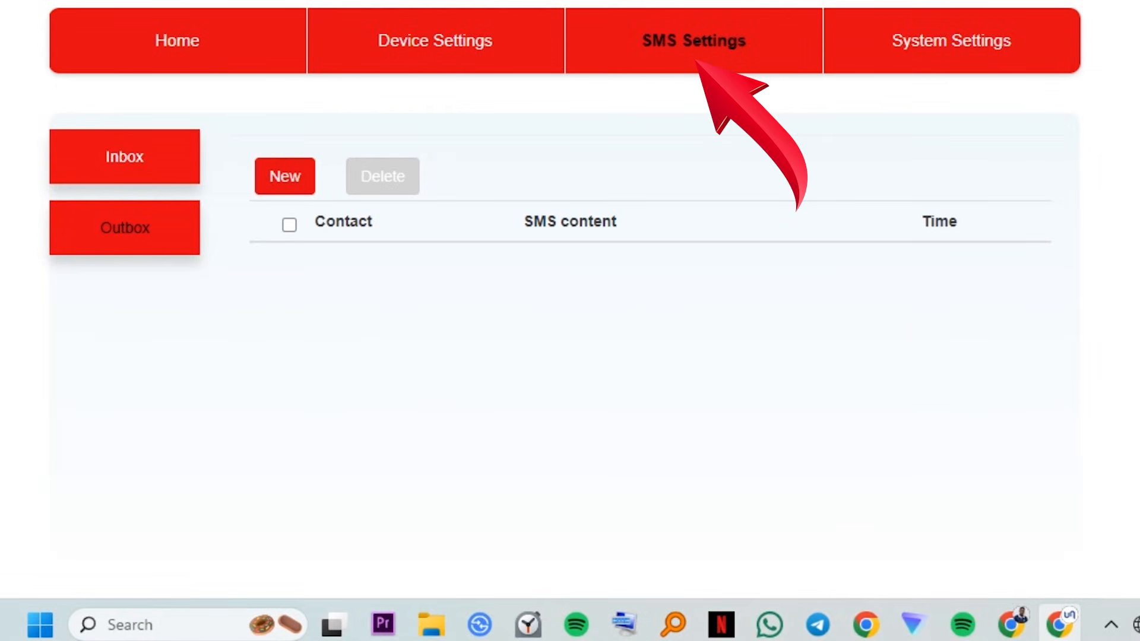